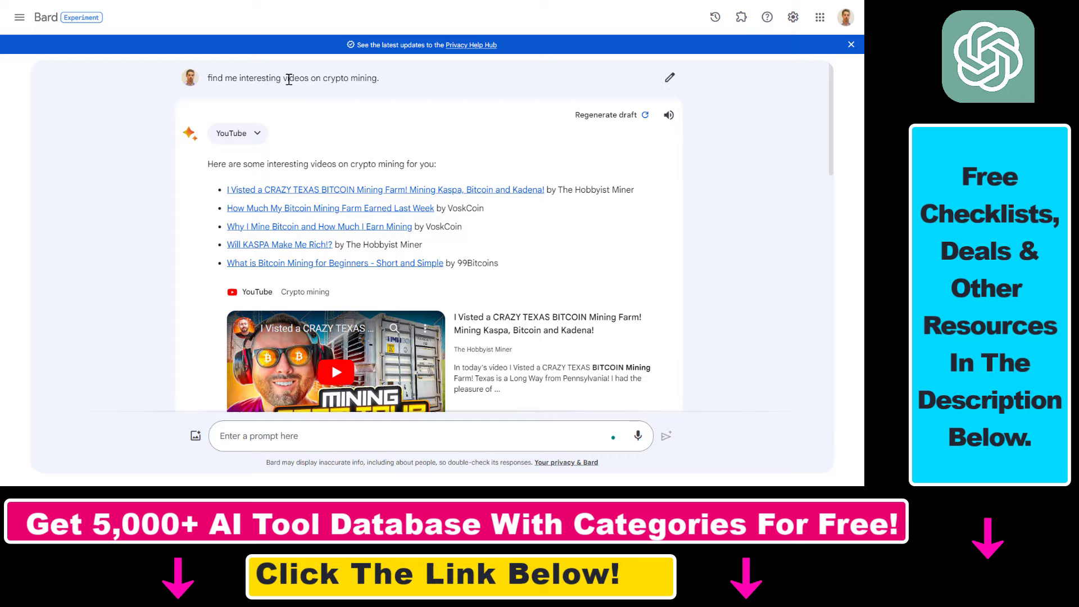
Step: Send Bard the follow-up prompt 'summarize the first YouTube video for me'
drag(214, 78, 287, 77)
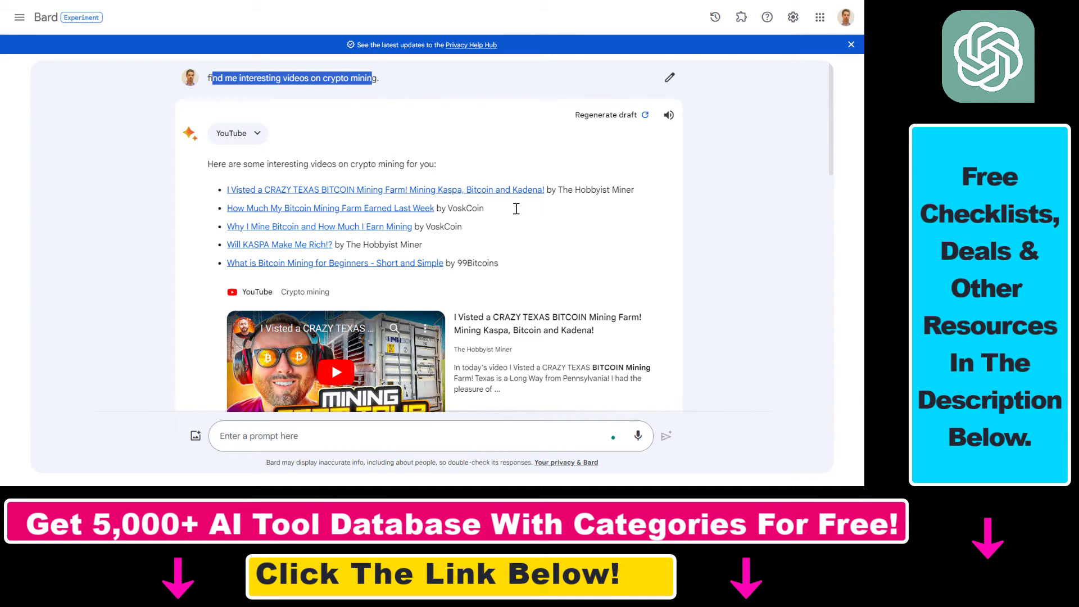
scroll(down, 3)
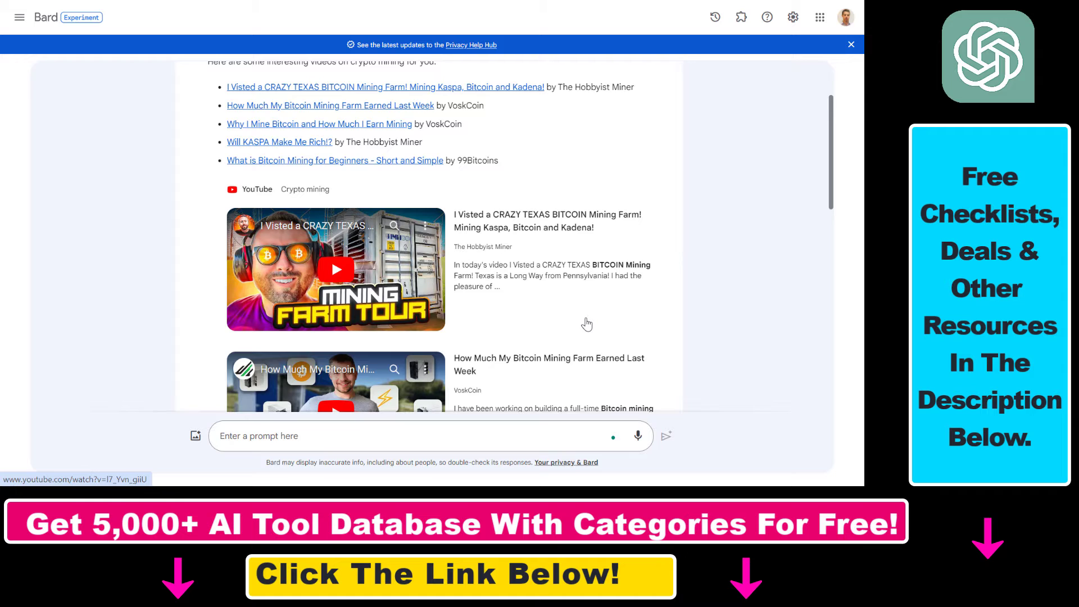
mouse_move(498, 271)
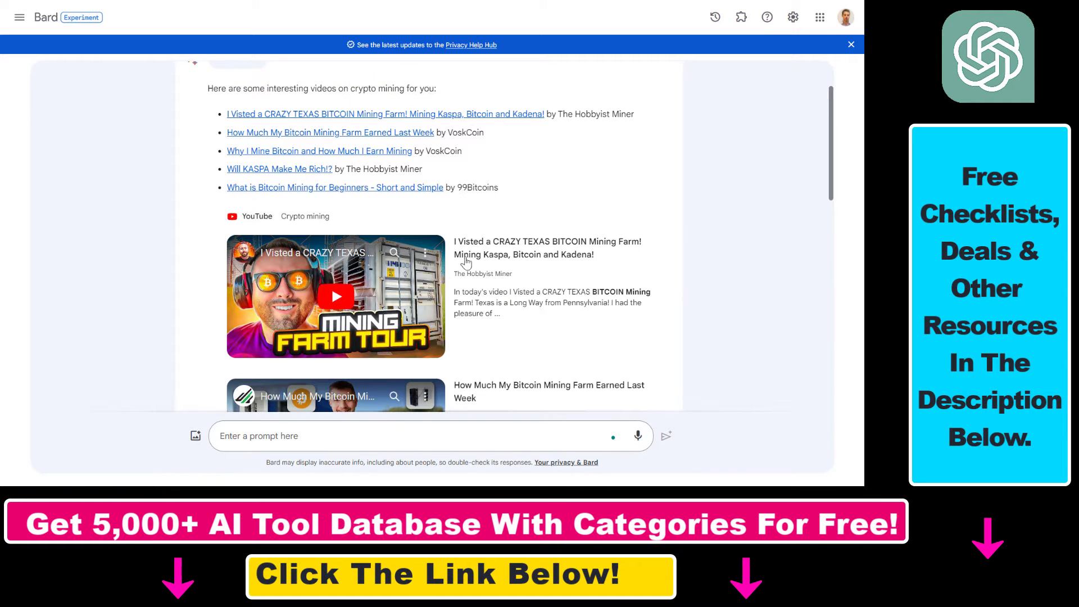
mouse_move(501, 257)
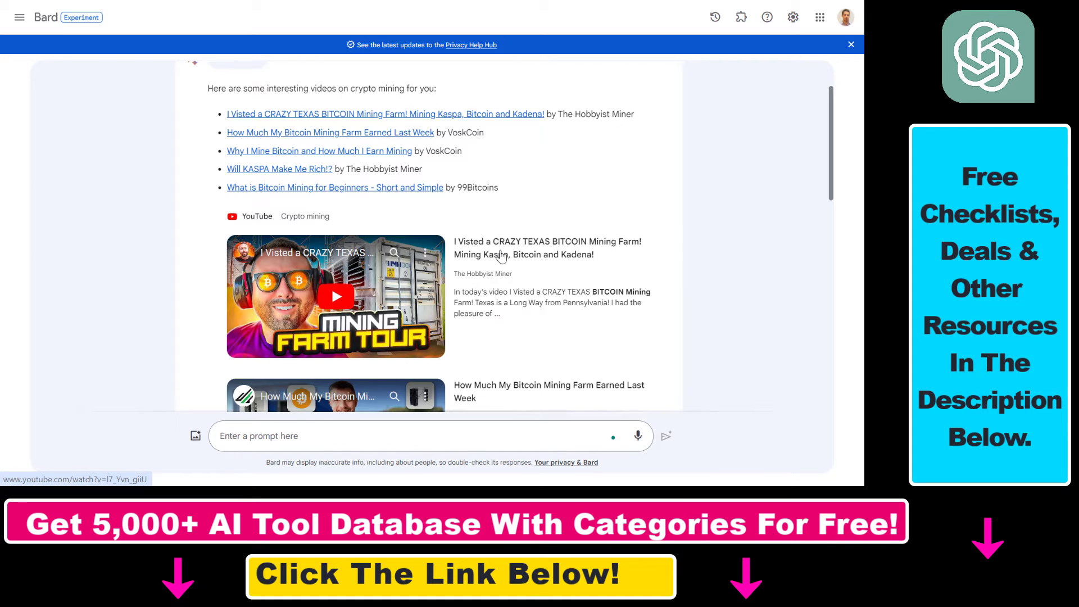
mouse_move(505, 277)
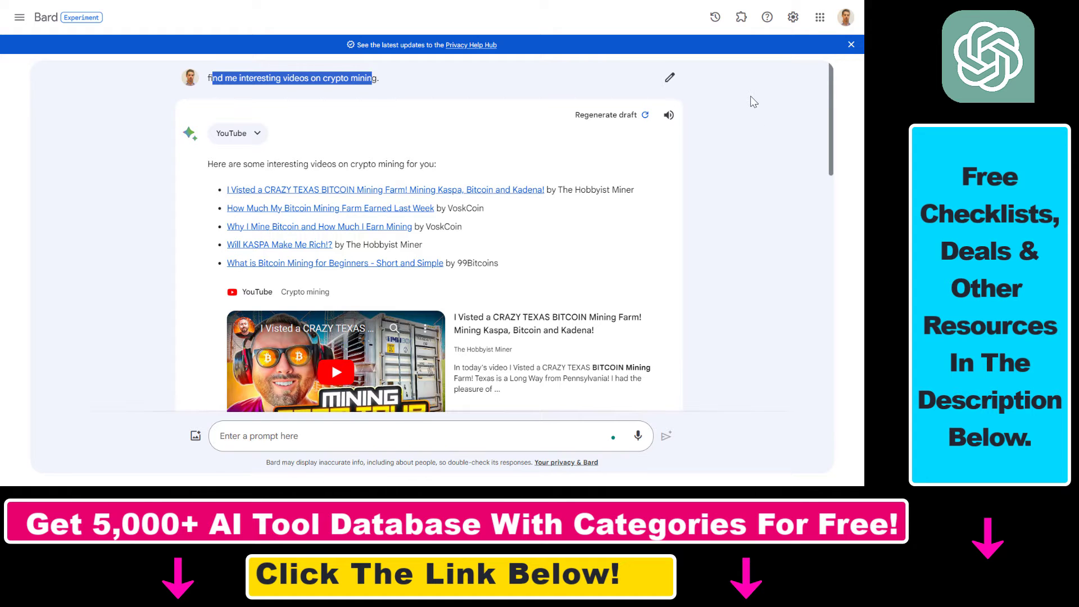
mouse_move(740, 17)
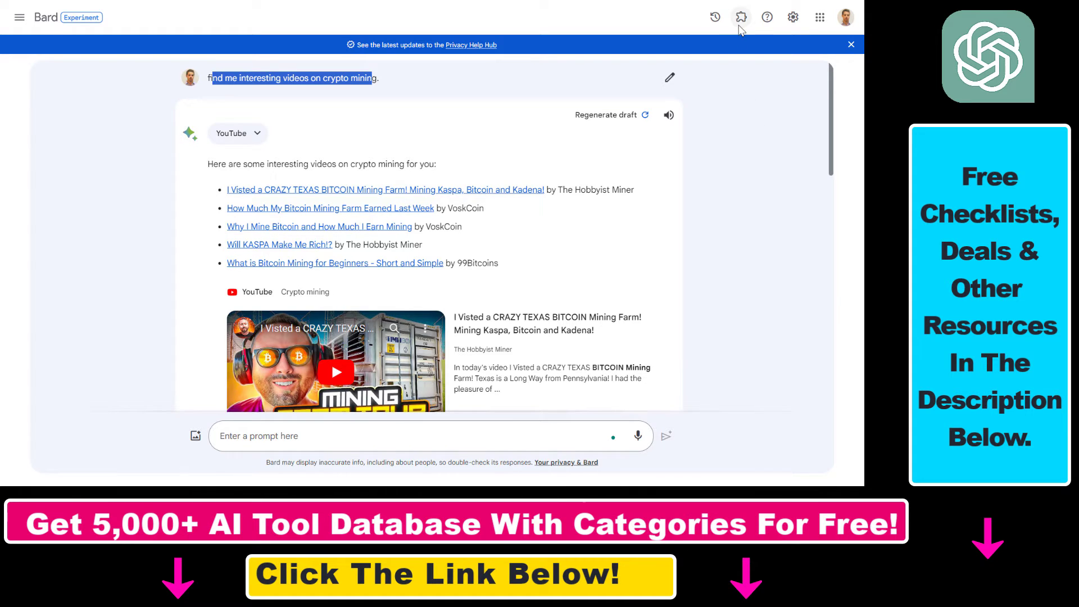
mouse_move(740, 20)
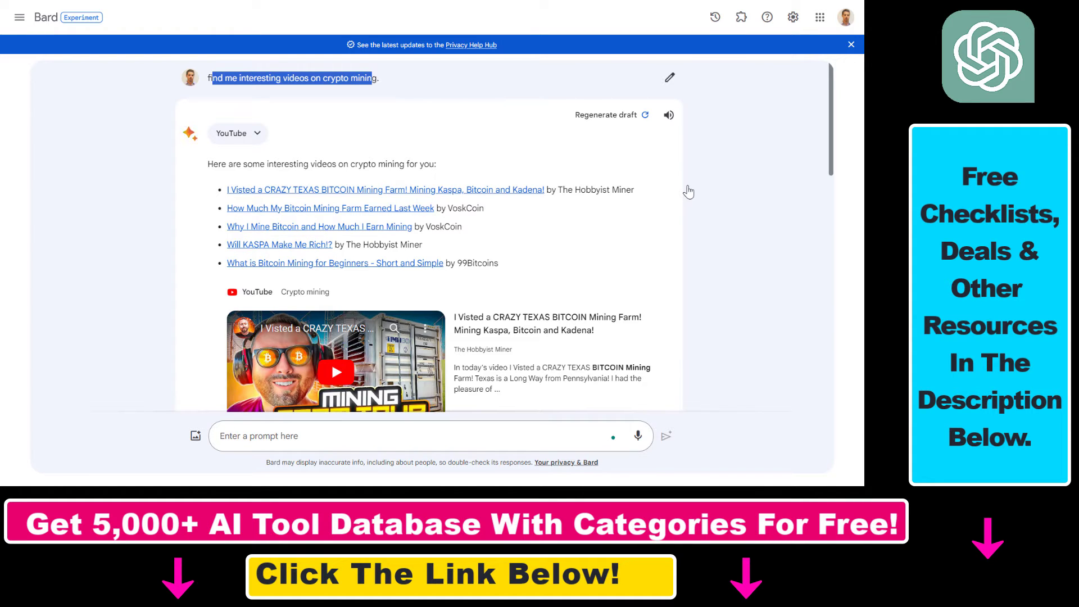
click(275, 436)
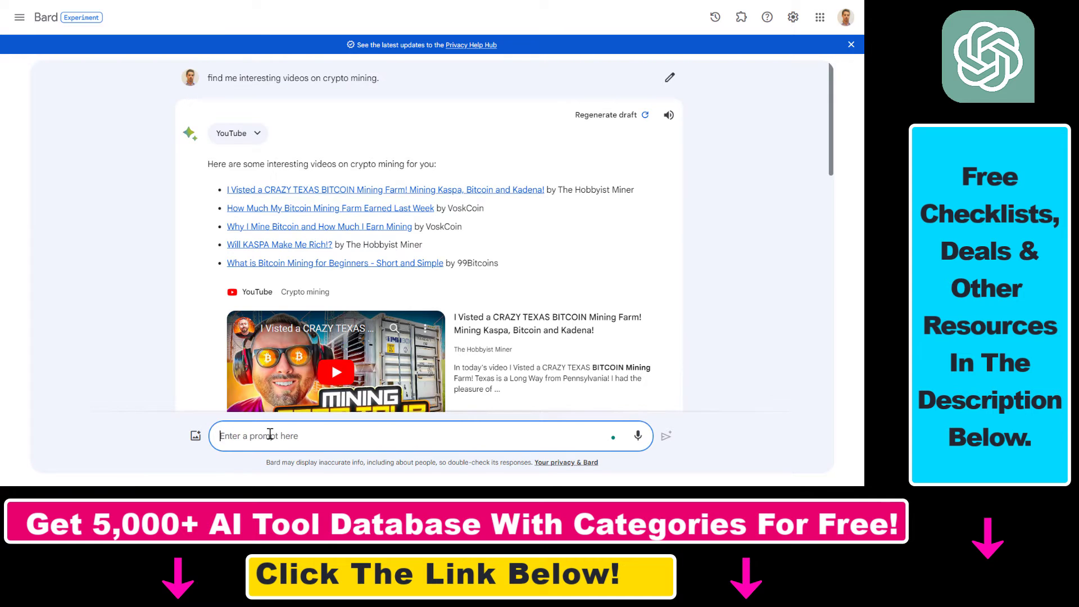
text(summarize the first YouTube video for me.)
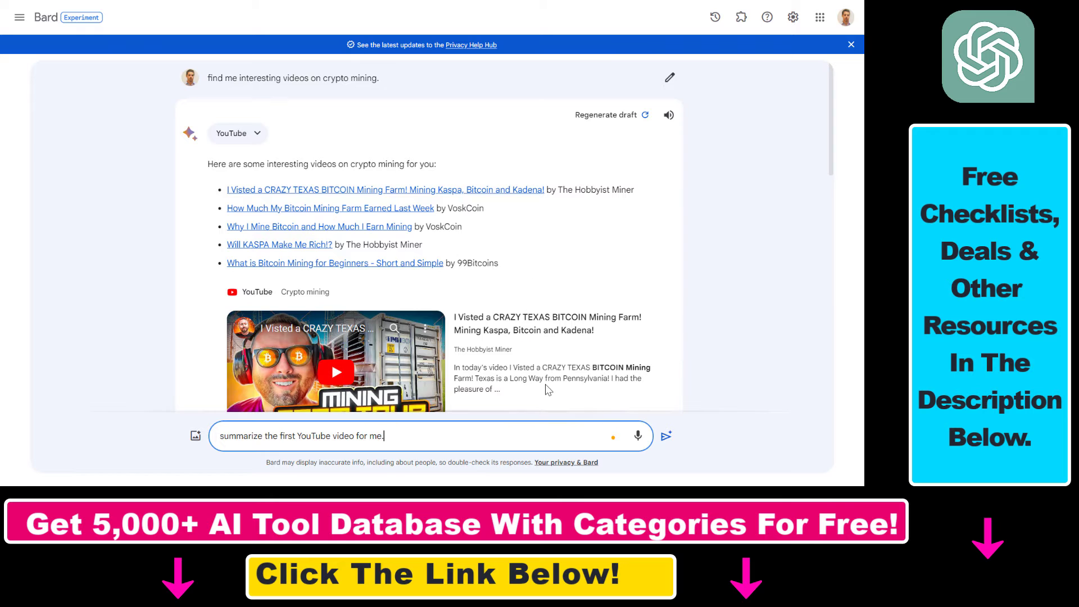
click(665, 437)
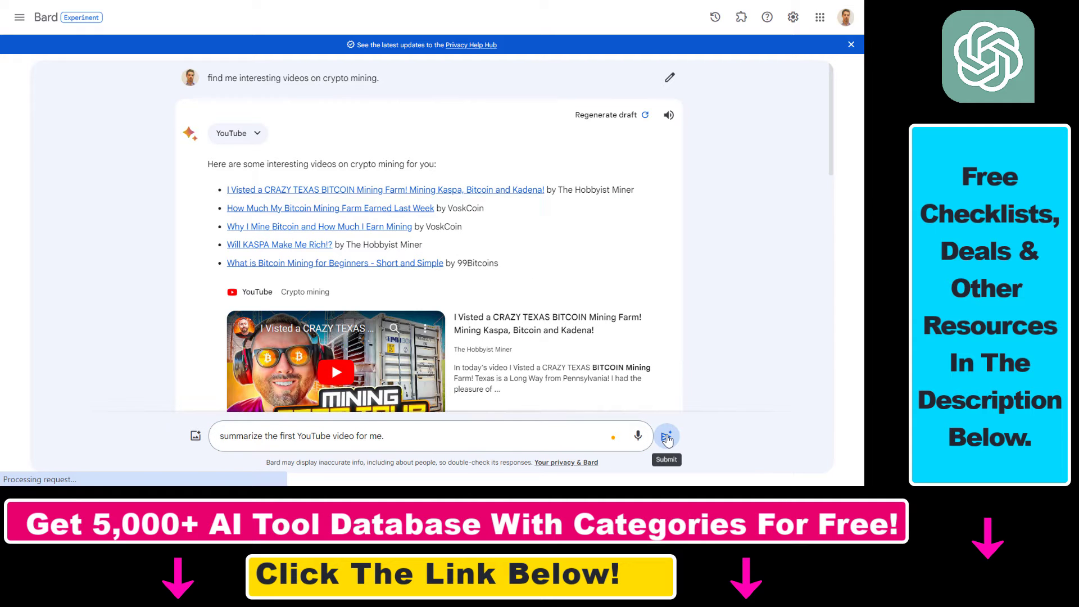
Step: Scroll through Bard's summary of the Texas Bitcoin mining farm tour video and its video card
click(666, 436)
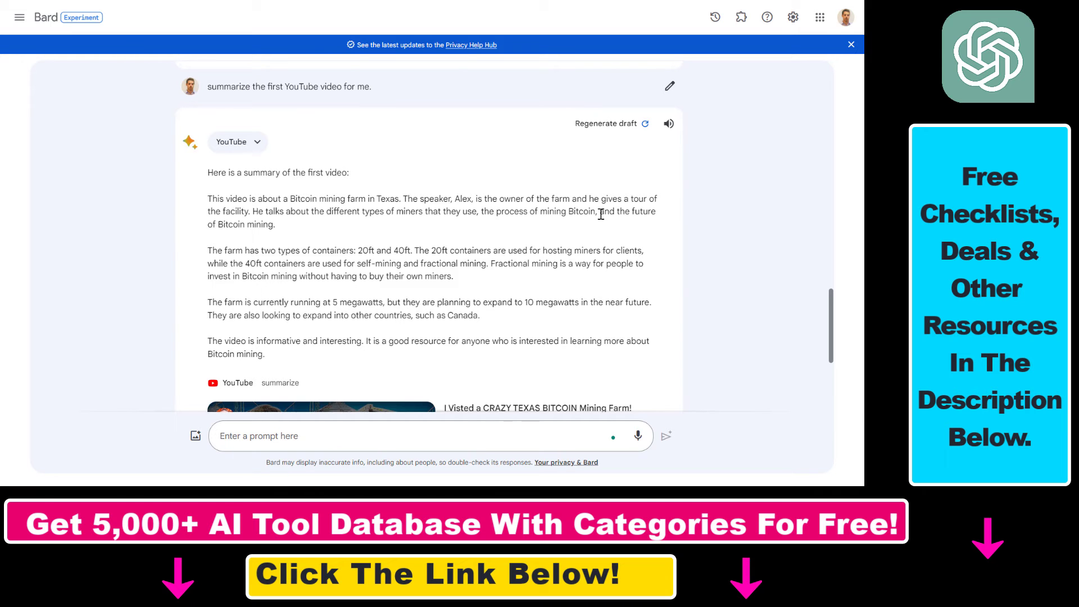
scroll(down, 3)
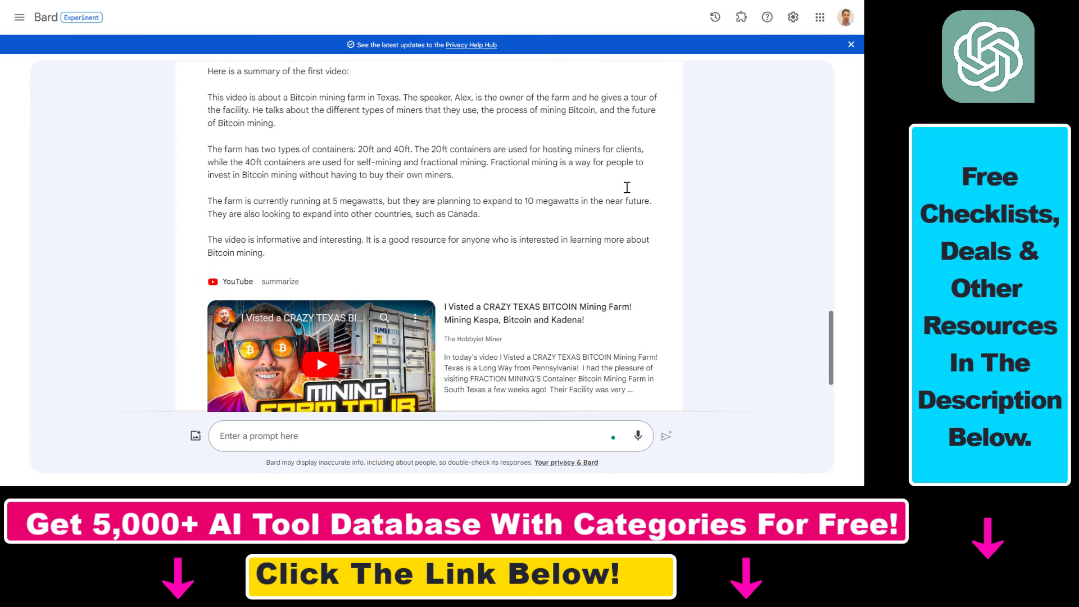
mouse_move(518, 314)
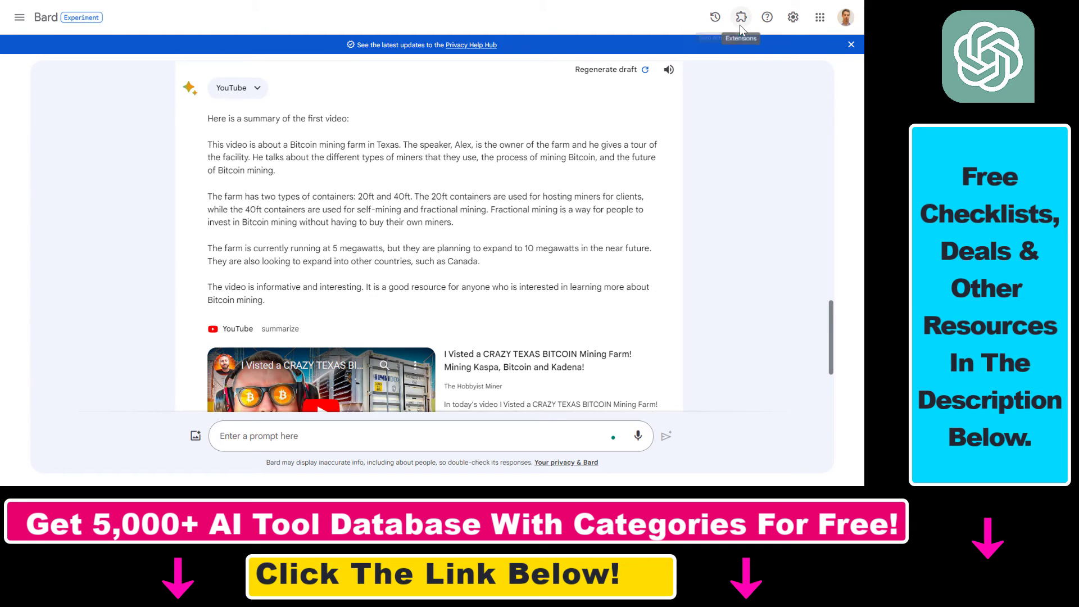
mouse_move(770, 222)
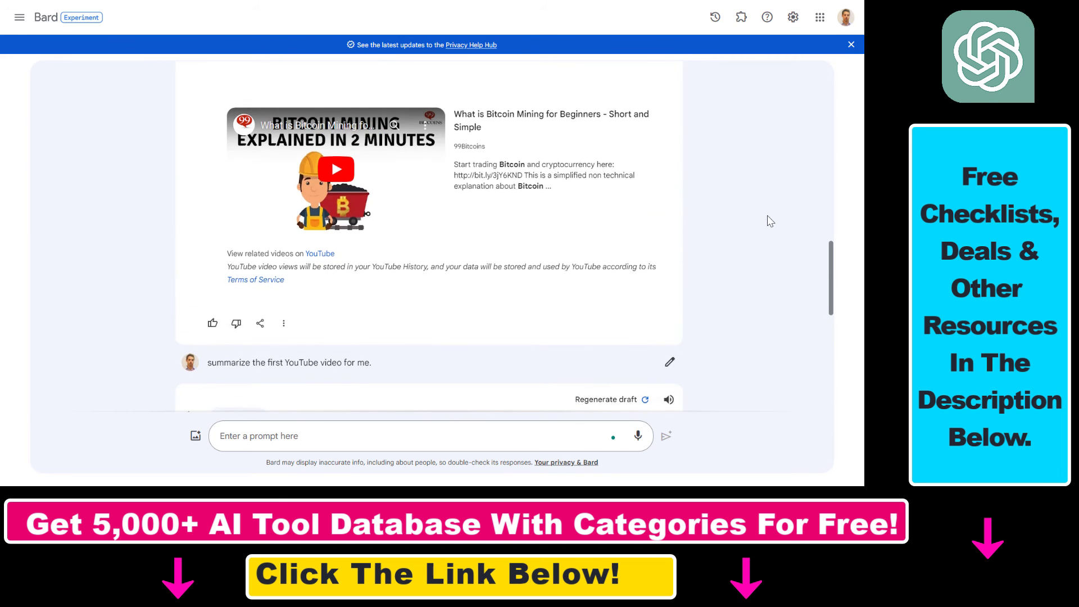
scroll(down, 3)
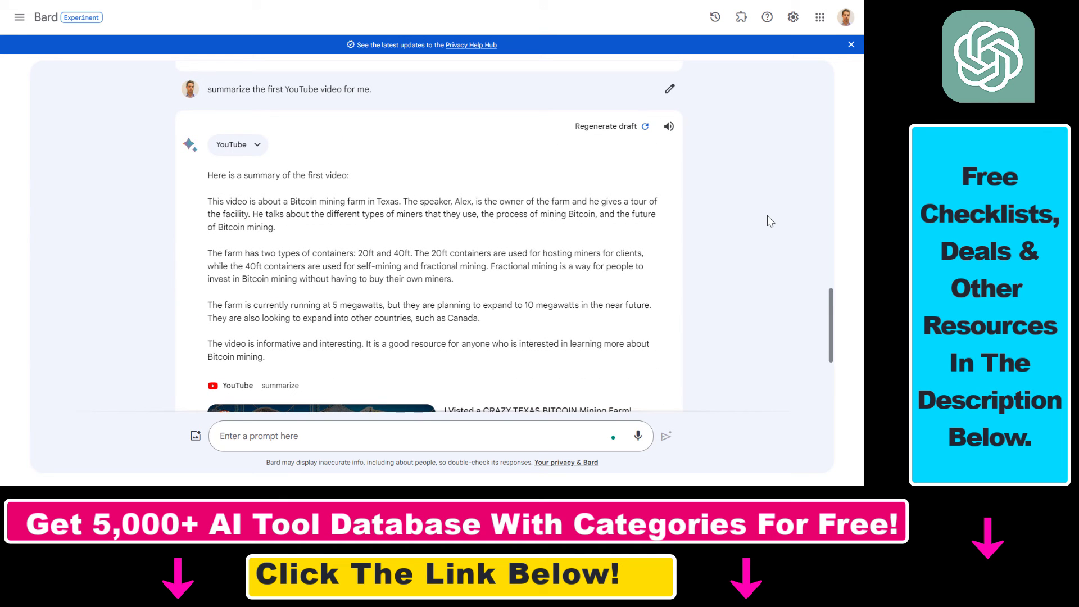